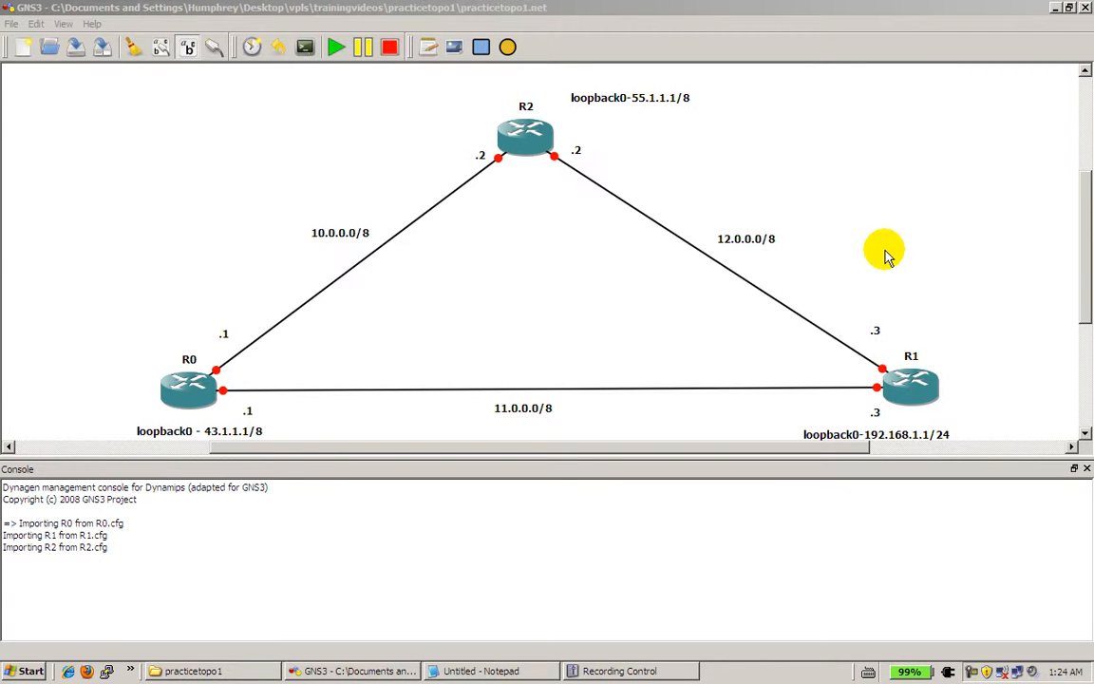
{"action": "mouse_move", "coordinate": [589, 137]}
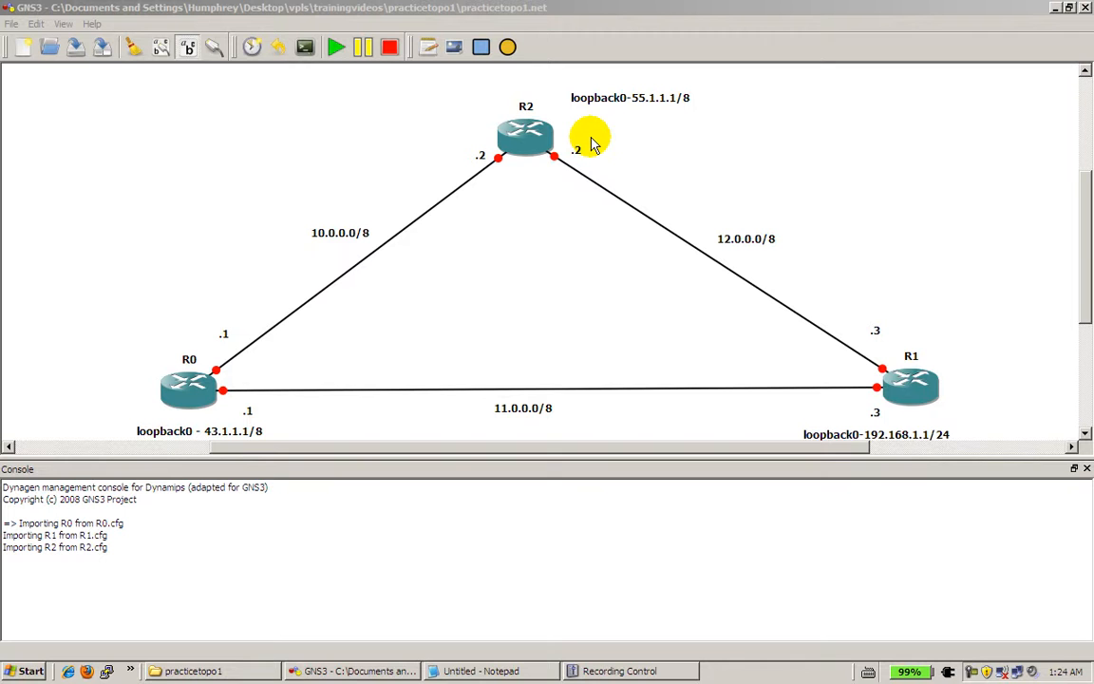
{"action": "mouse_move", "coordinate": [901, 425]}
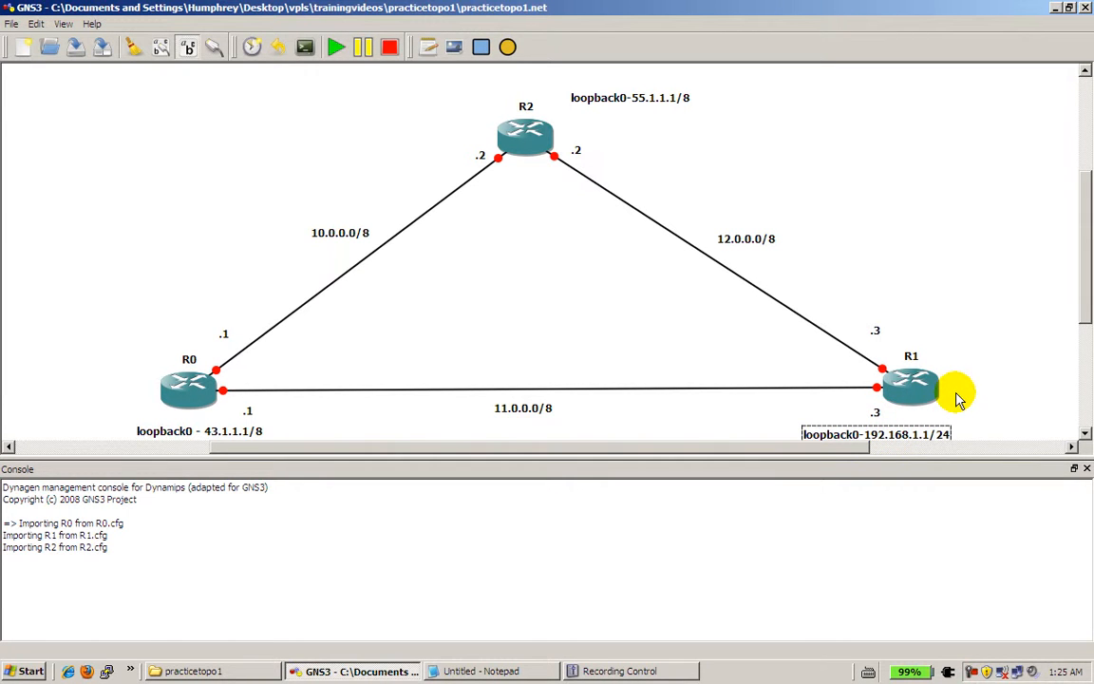
{"action": "mouse_move", "coordinate": [921, 435]}
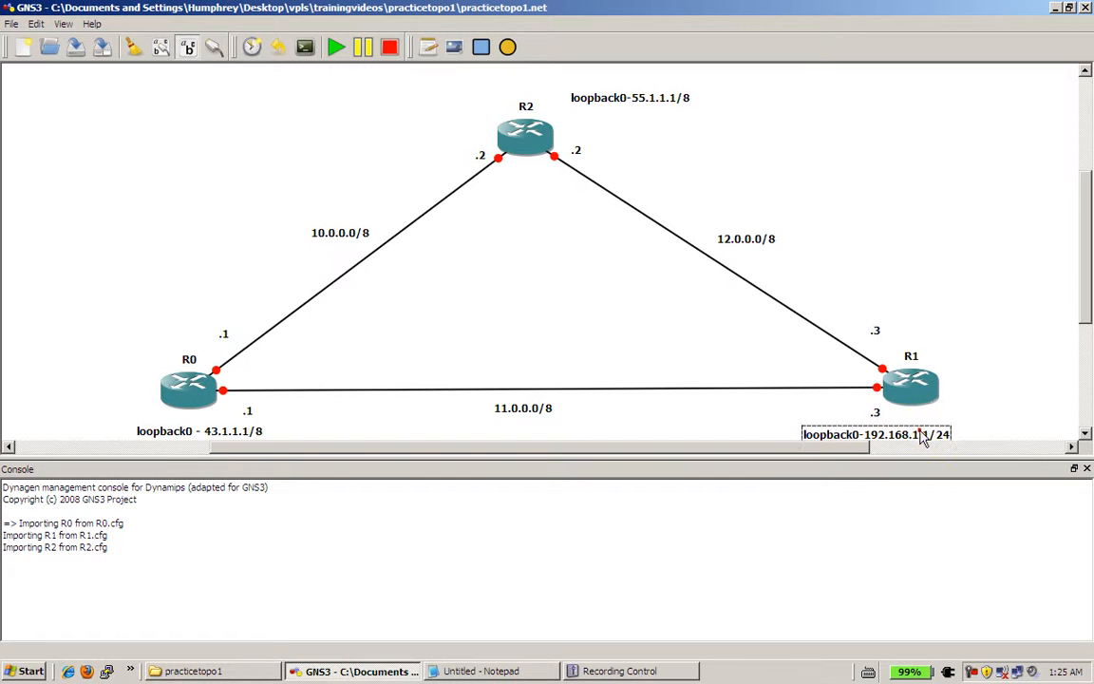
- Select the text of R1's loopback0 192.168.1.1/24 note for deletion
{"action": "left_click_drag", "start_coordinate": [873, 433], "coordinate": [946, 262]}
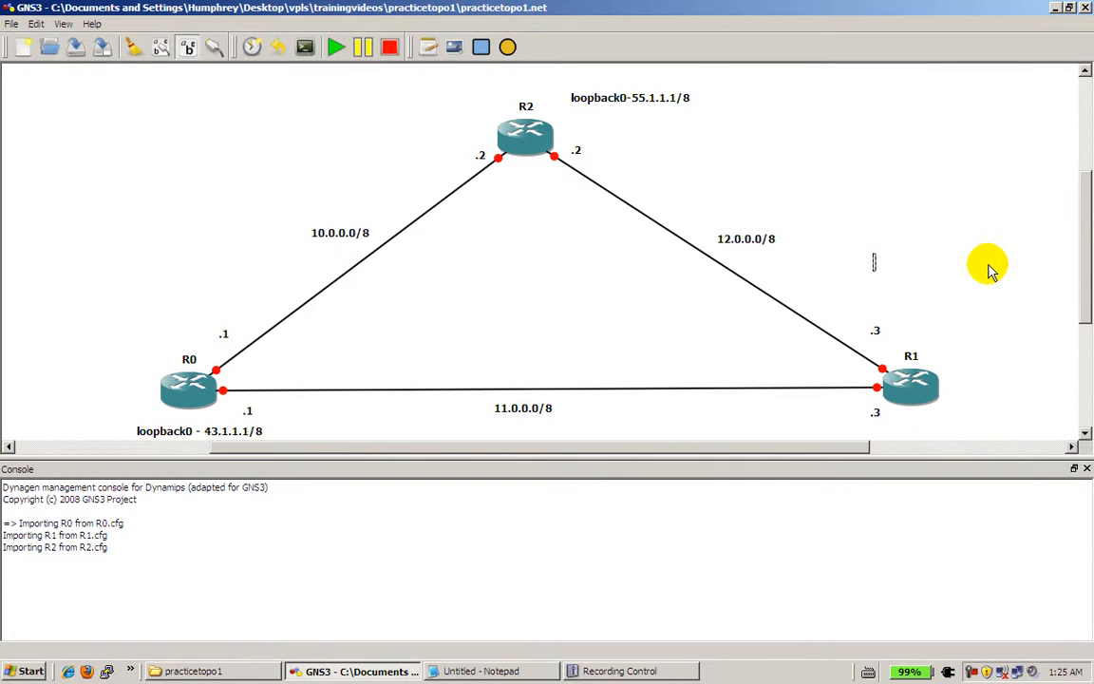
{"action": "mouse_move", "coordinate": [604, 564]}
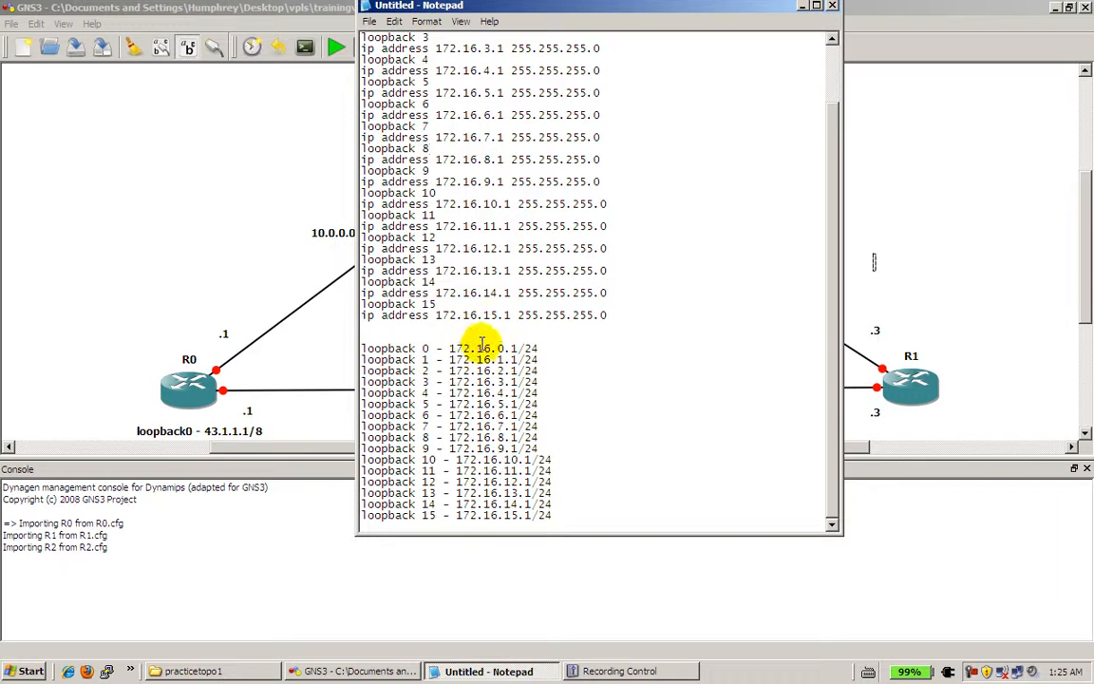
{"action": "mouse_move", "coordinate": [501, 340]}
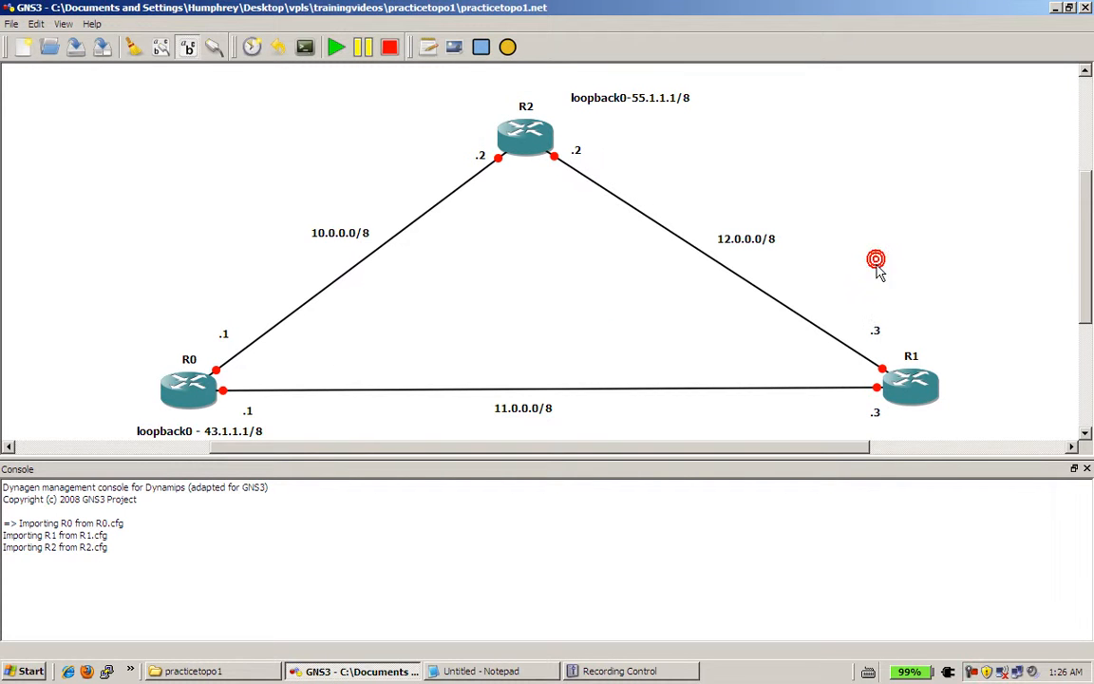
{"action": "mouse_move", "coordinate": [878, 289]}
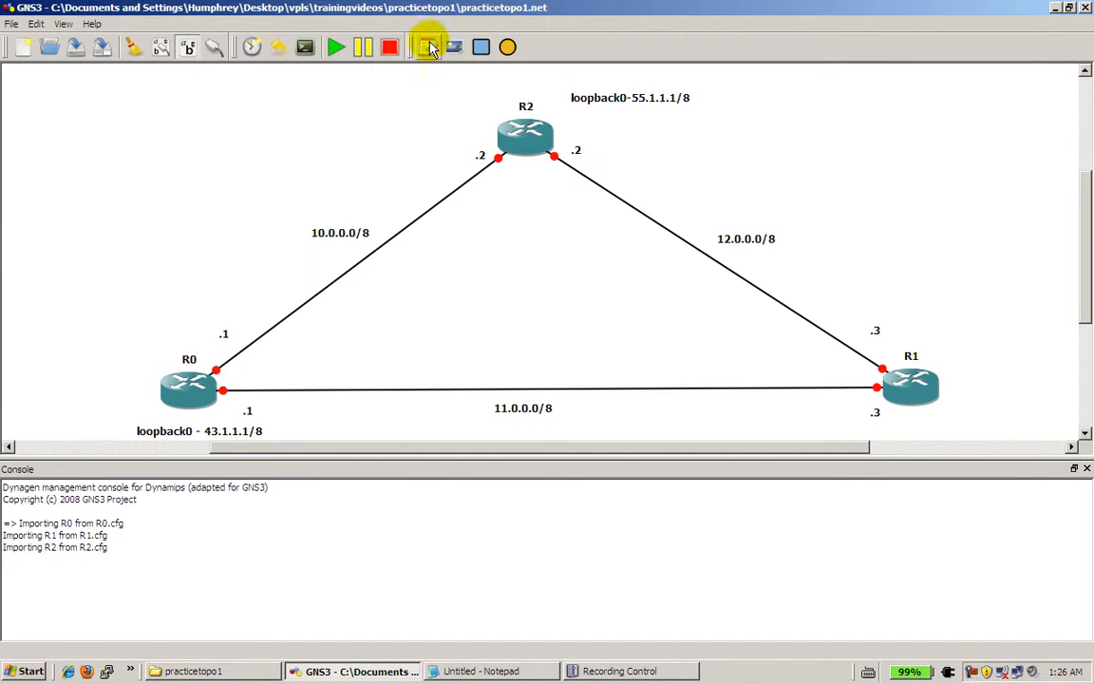
{"action": "mouse_move", "coordinate": [873, 256]}
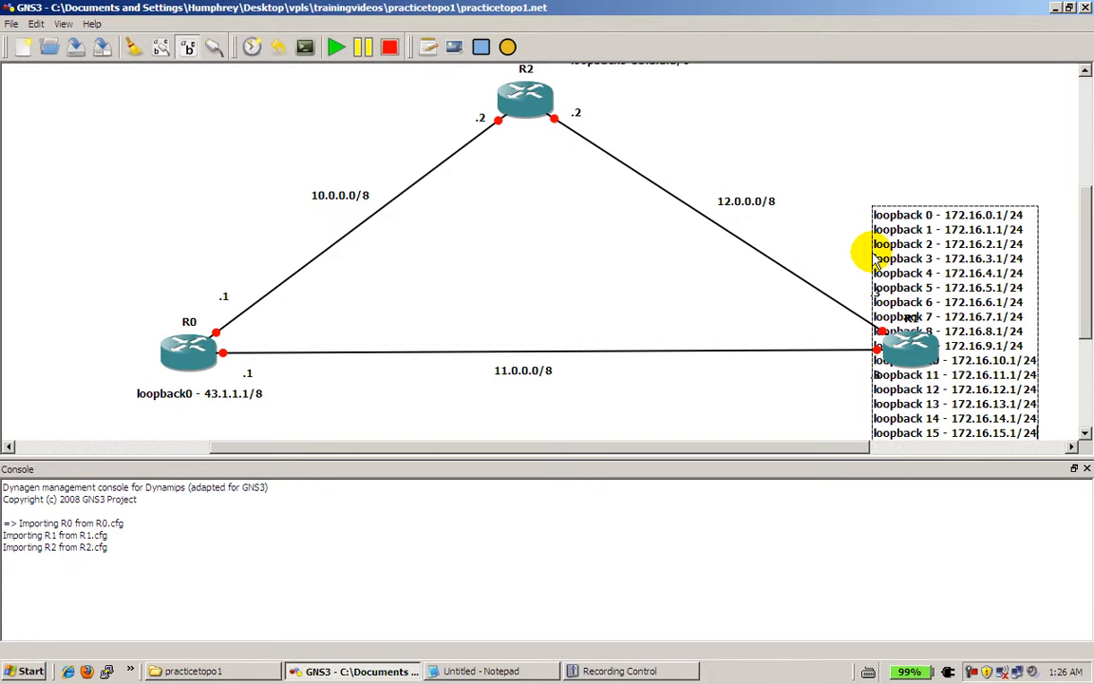
{"action": "mouse_move", "coordinate": [972, 162]}
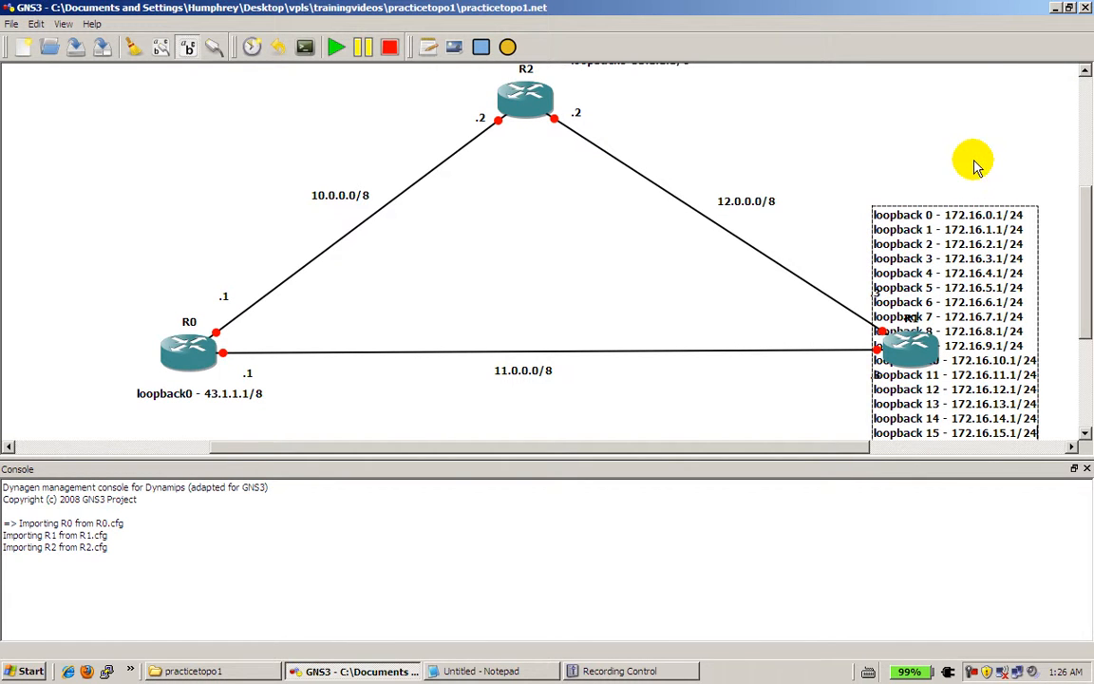
{"action": "mouse_move", "coordinate": [934, 258]}
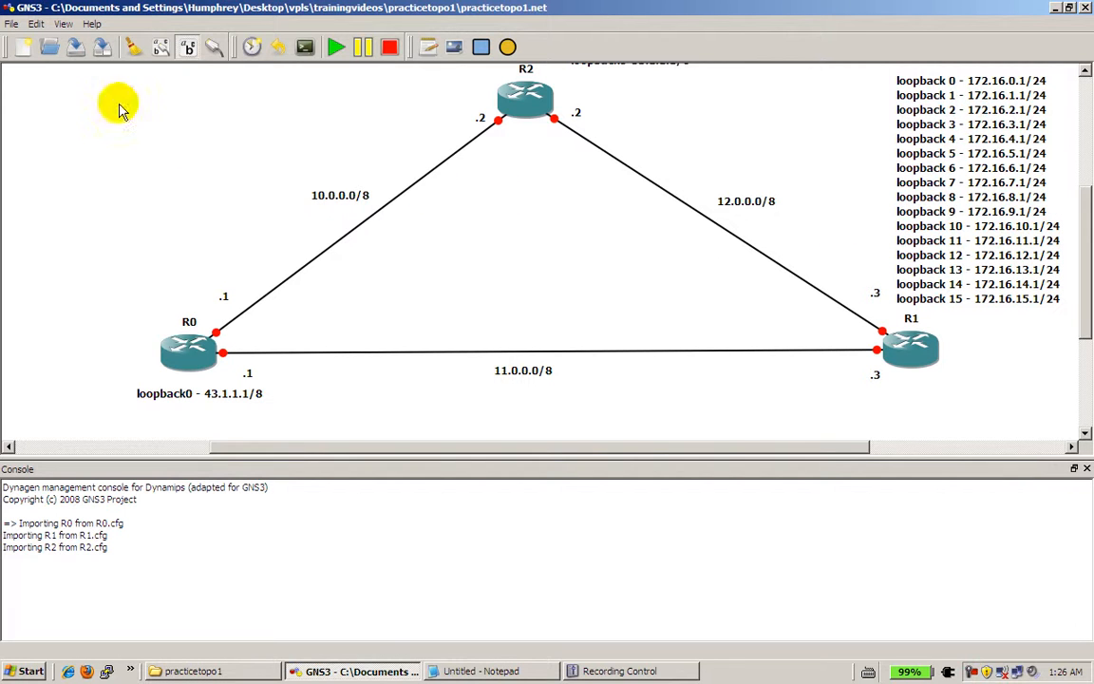
- Start a Save Project As for the topology with the new loopback 0-15 note
{"action": "left_click", "coordinate": [12, 23]}
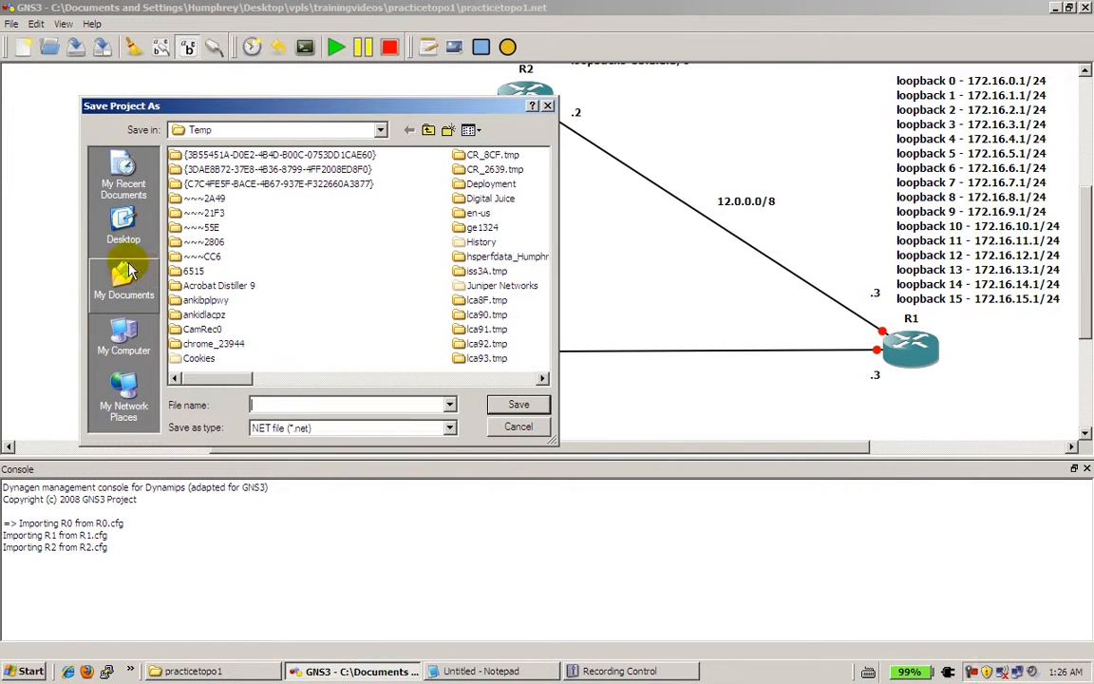
- Browse to Desktop > vpls > trainingvideos, create folder practicetopo2 and move to the file name field
{"action": "left_click", "coordinate": [124, 227]}
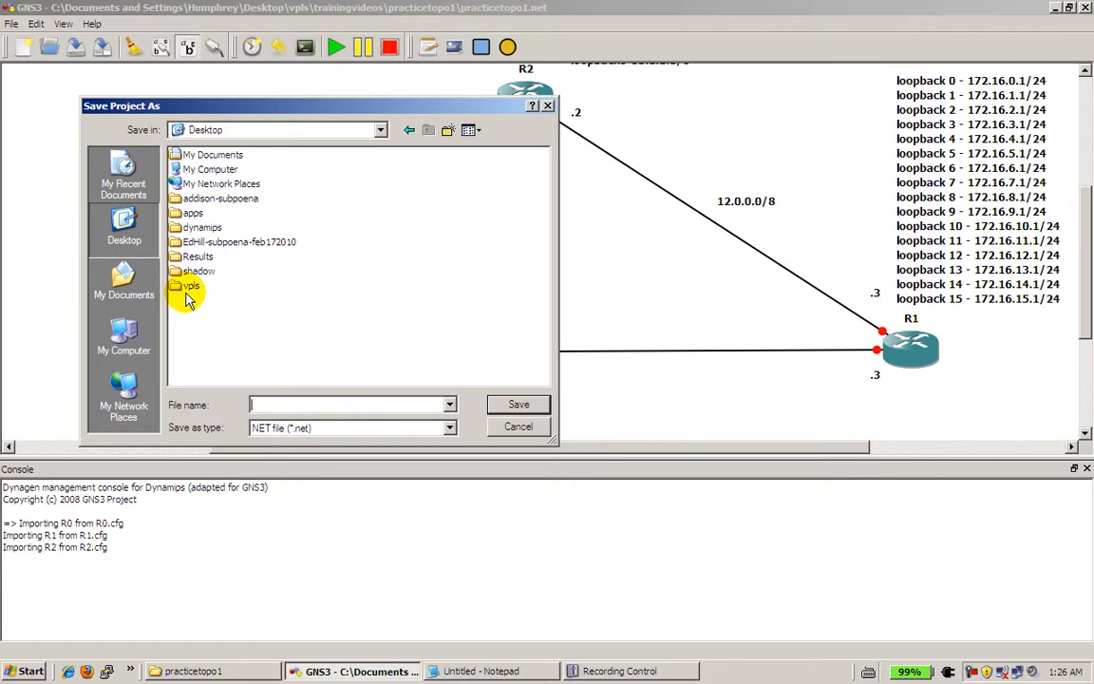
{"action": "double_click", "coordinate": [190, 285]}
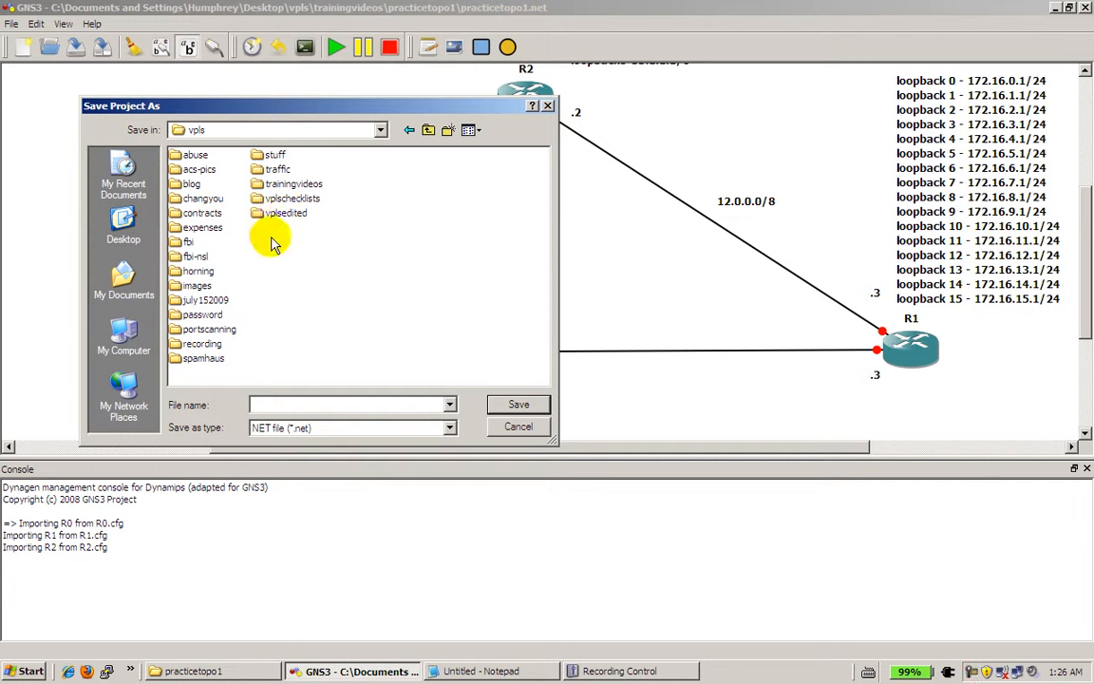
{"action": "double_click", "coordinate": [292, 182]}
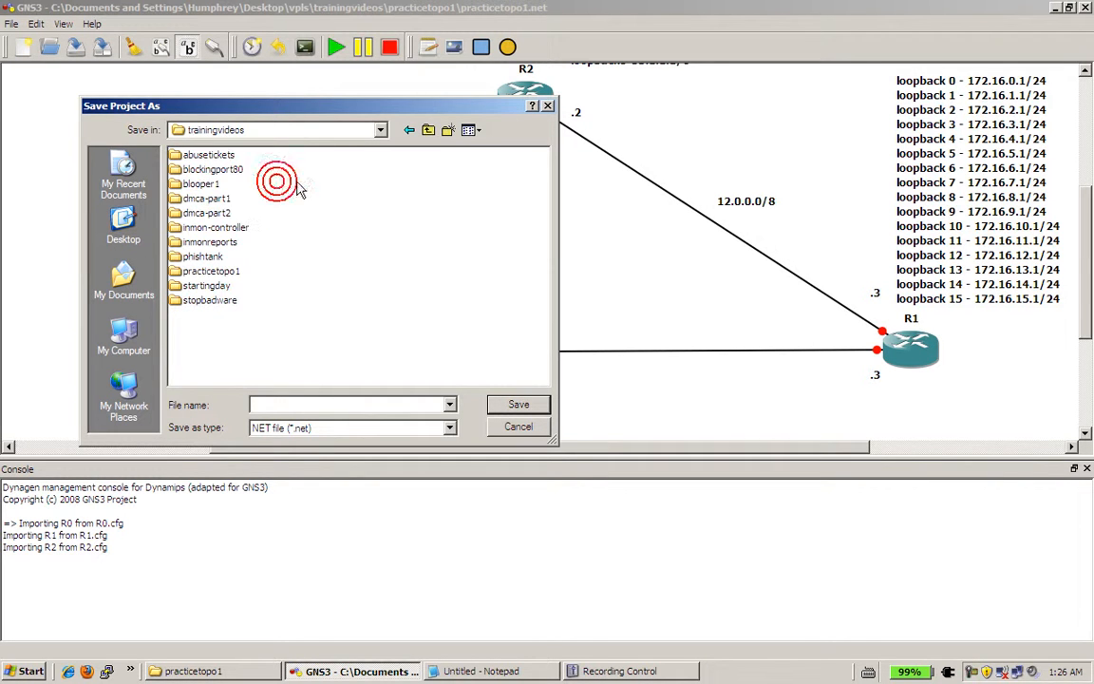
{"action": "mouse_move", "coordinate": [448, 129]}
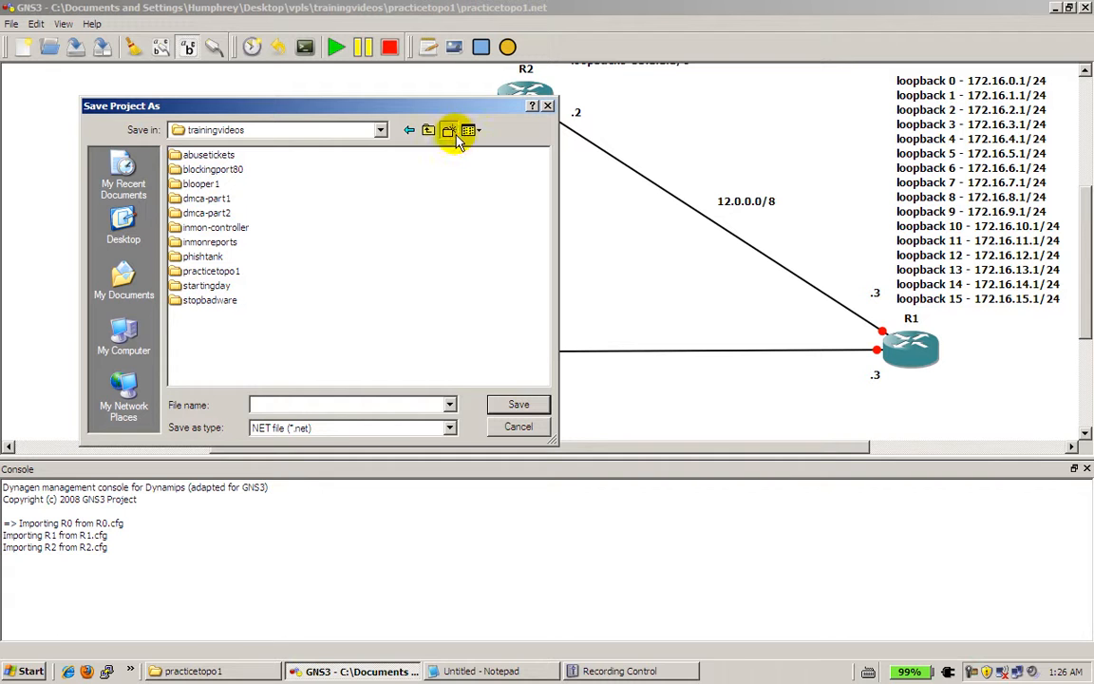
{"action": "left_click", "coordinate": [448, 129]}
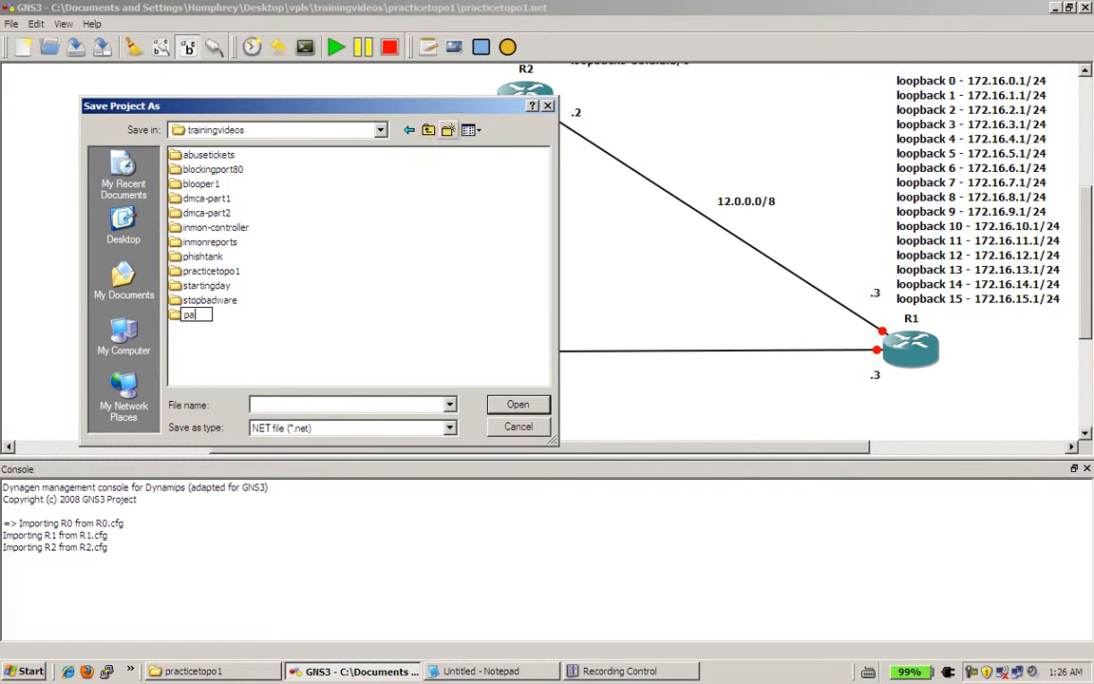
{"action": "type", "text": "practiceto"}
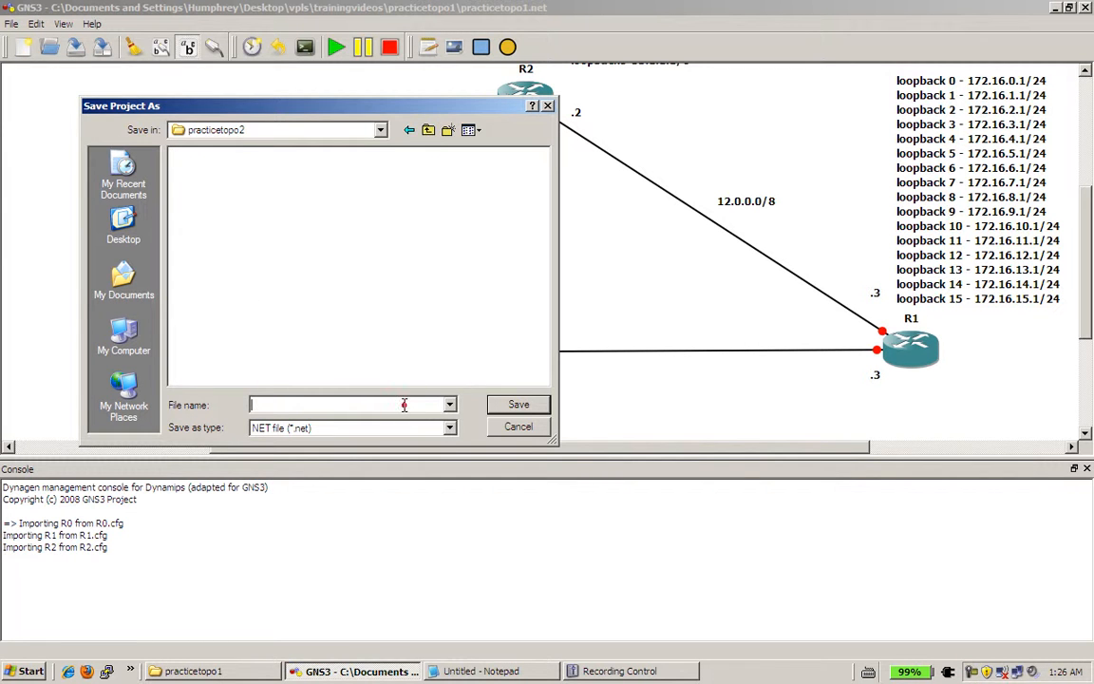
{"action": "left_click", "coordinate": [516, 403]}
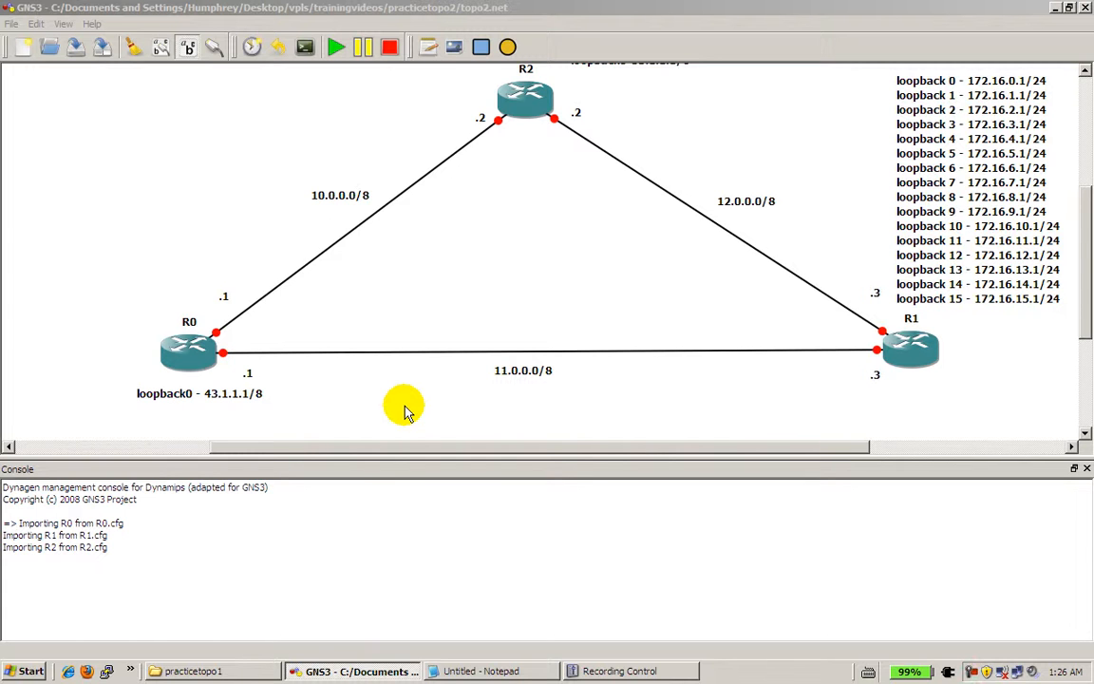
- Open R1's console session showing the Router1# prompt
{"action": "double_click", "coordinate": [910, 349]}
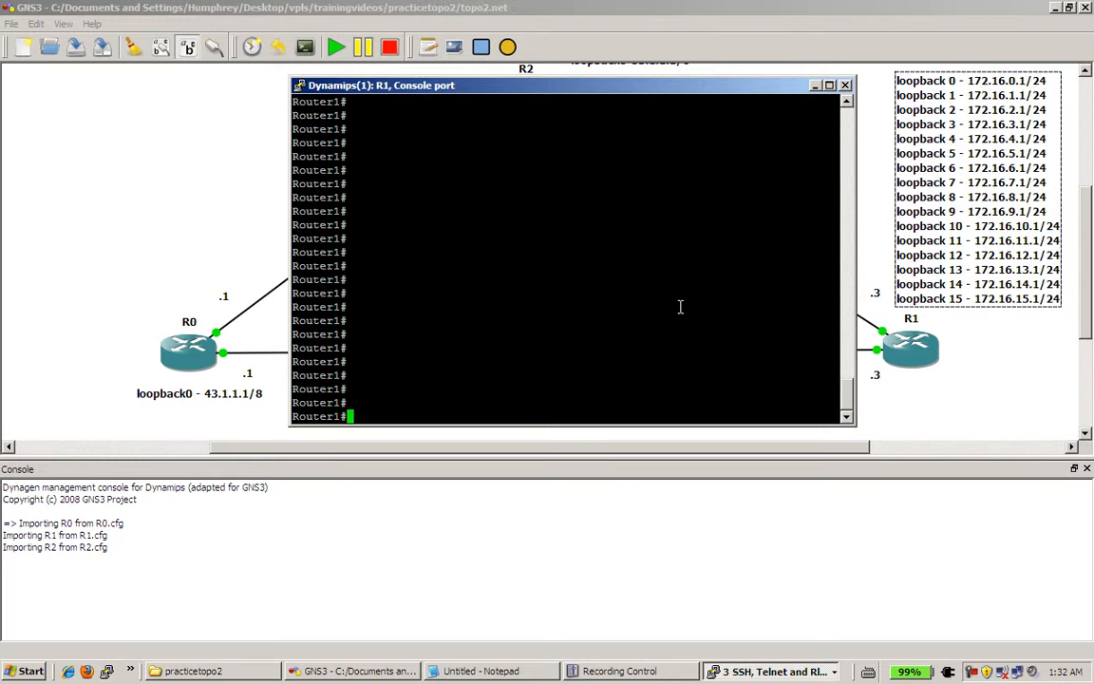
- On R1 enter conf t, no int loopback 0, then page through do show run output
{"action": "type", "text": "conf t"}
{"action": "type", "text": "no"}
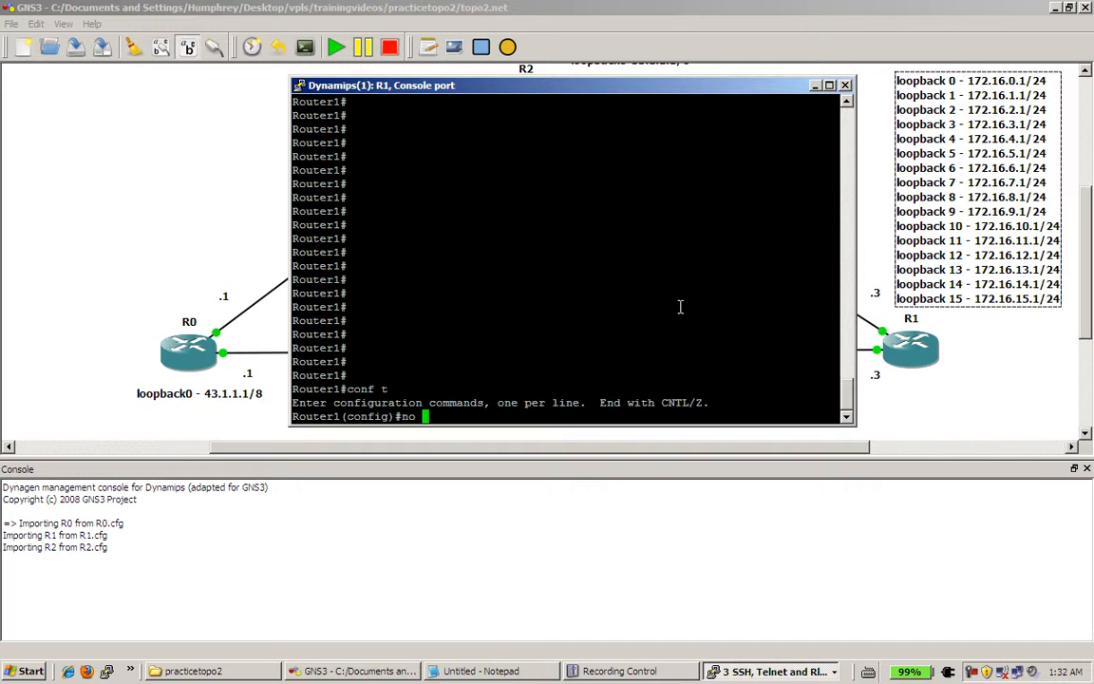
{"action": "type", "text": "int loopback 0"}
{"action": "type", "text": "show"}
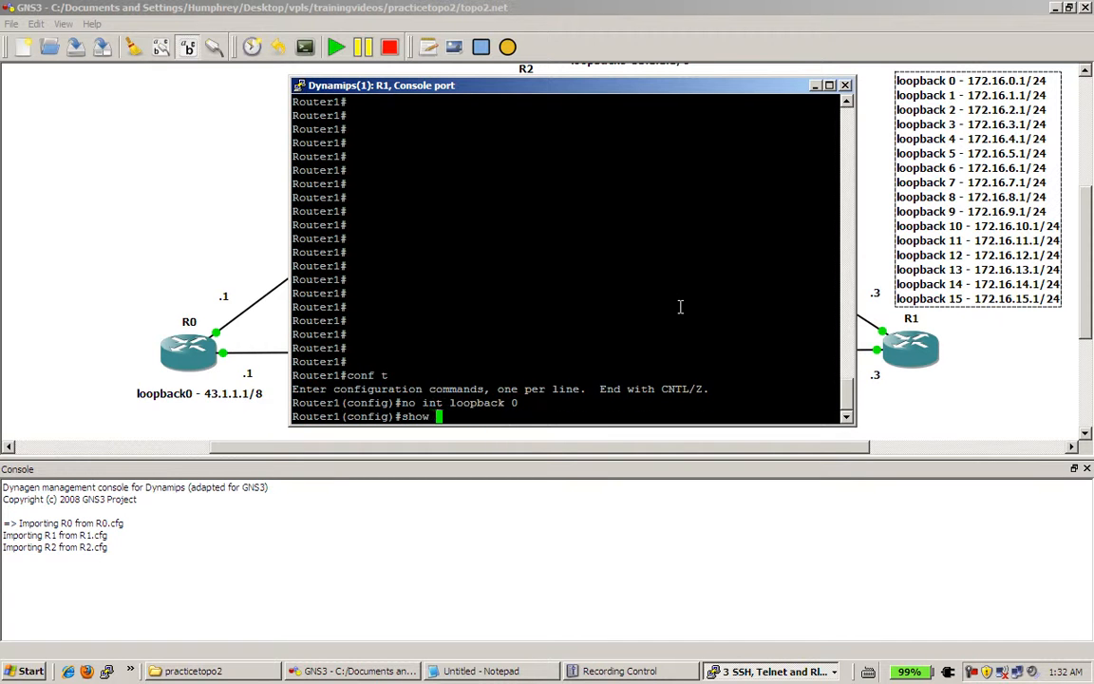
{"action": "type", "text": "do show ru"}
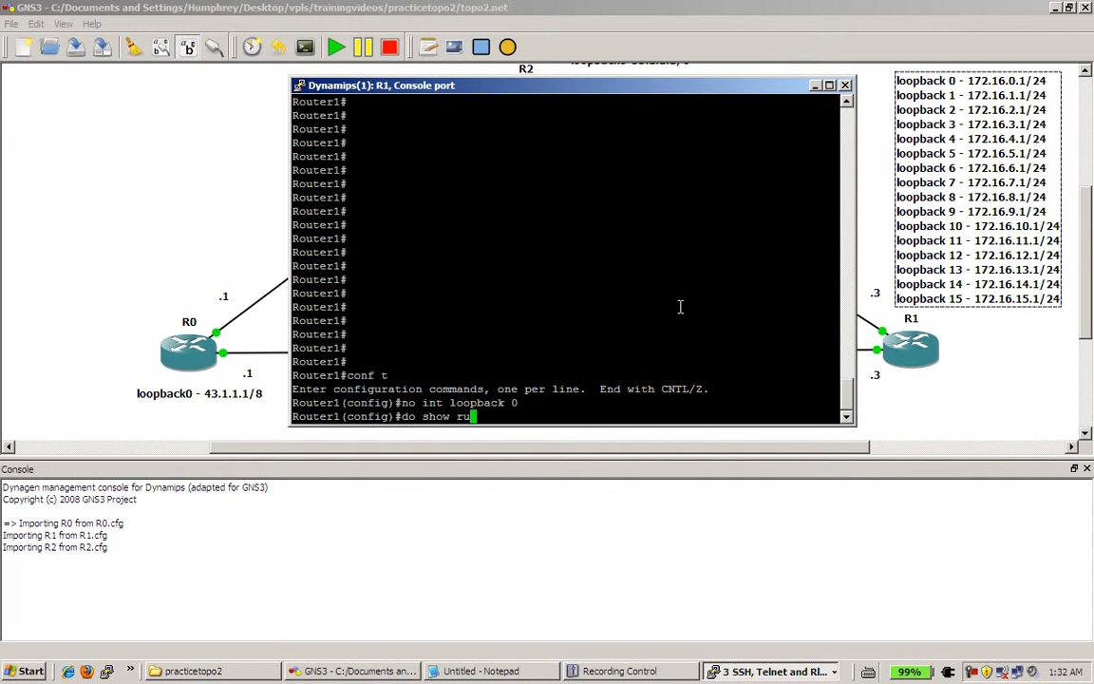
{"action": "key", "text": "Return"}
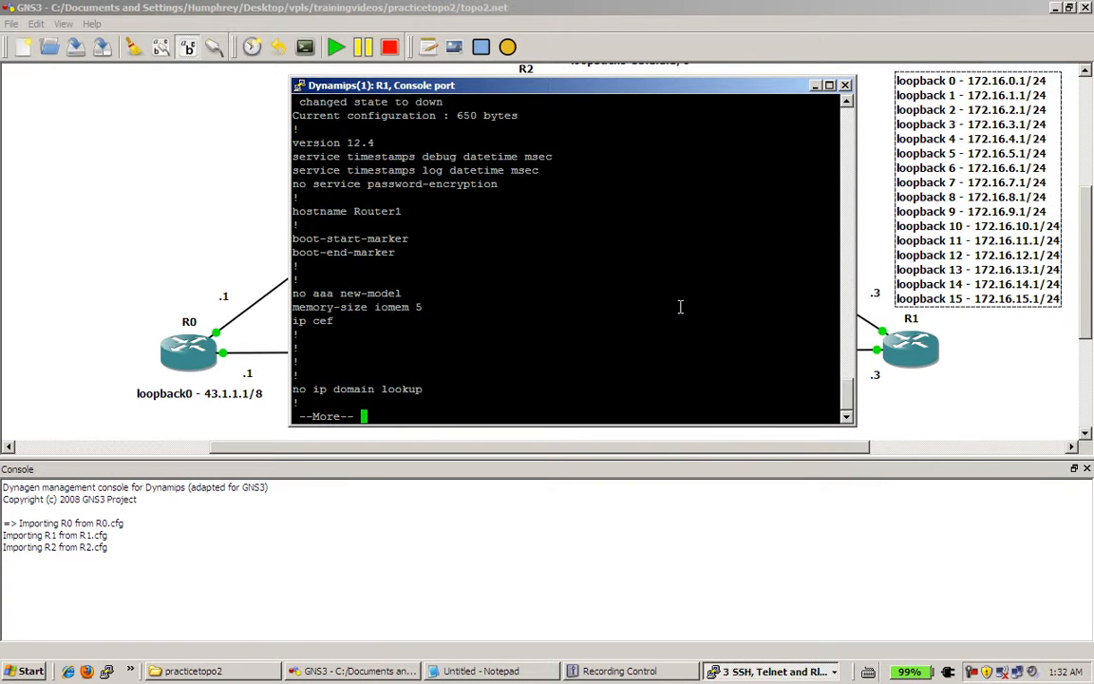
{"action": "key", "text": "space"}
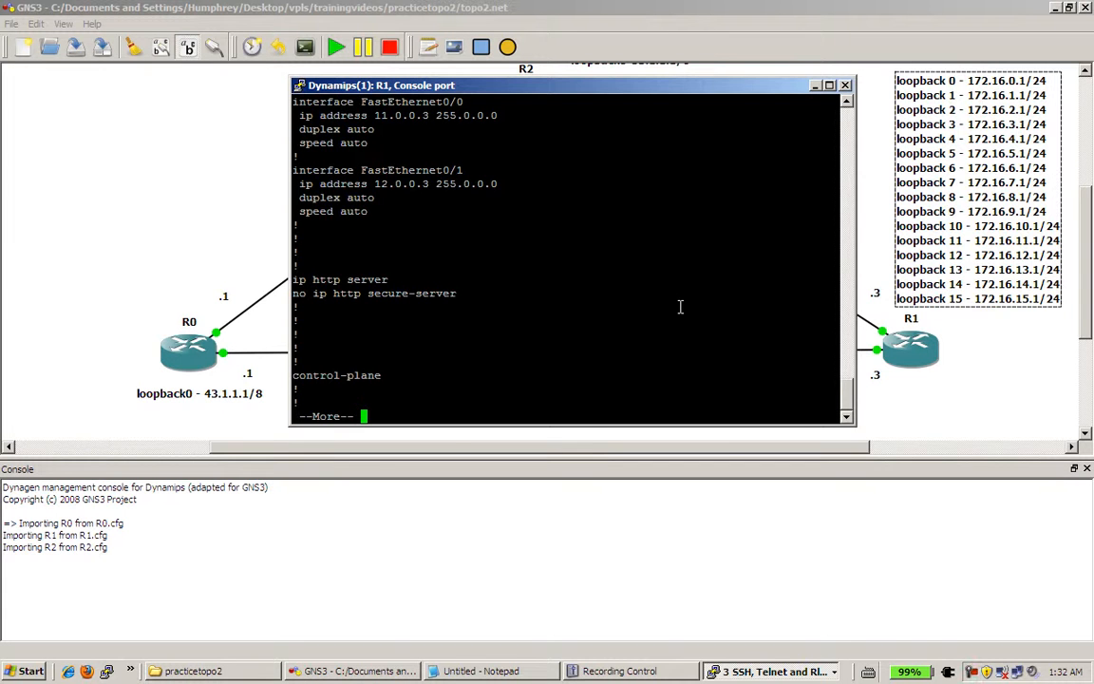
{"action": "key", "text": "space"}
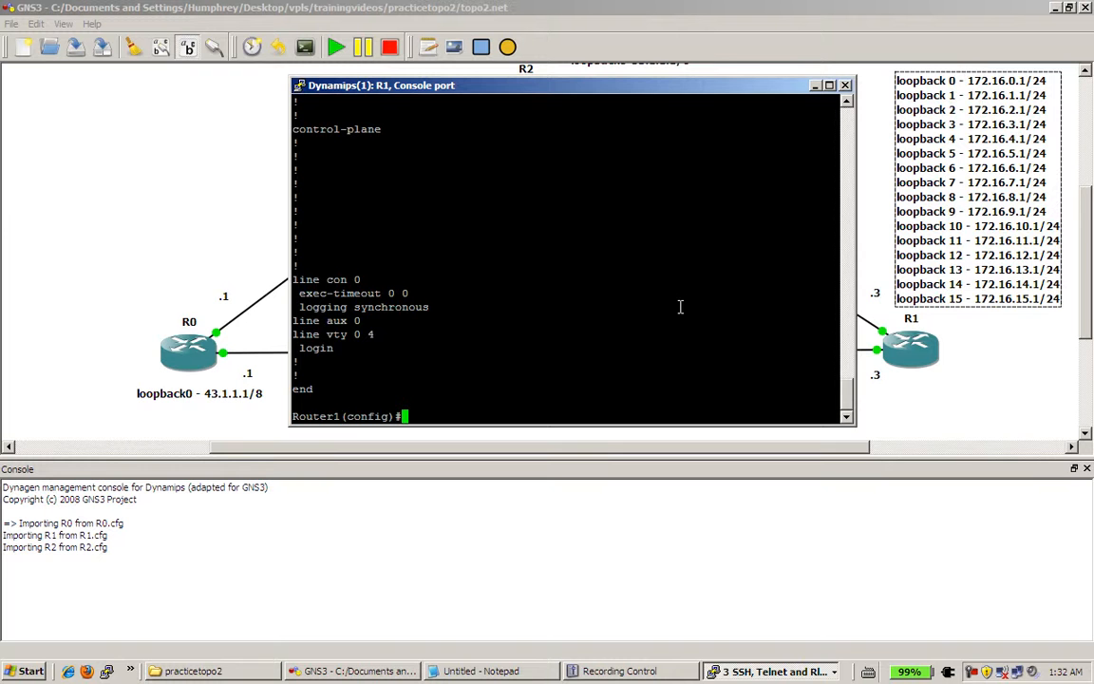
{"action": "mouse_move", "coordinate": [731, 256]}
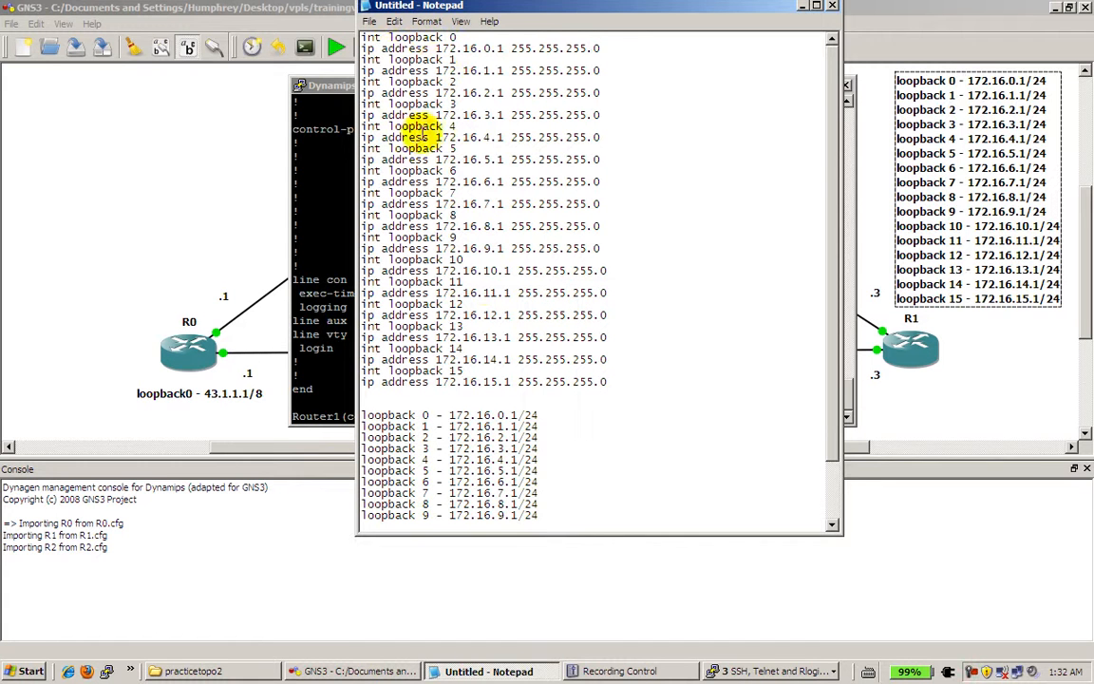
- Select the int loopback / ip address command lines in Notepad for copying to R1
{"action": "left_click_drag", "start_coordinate": [465, 270], "coordinate": [619, 382]}
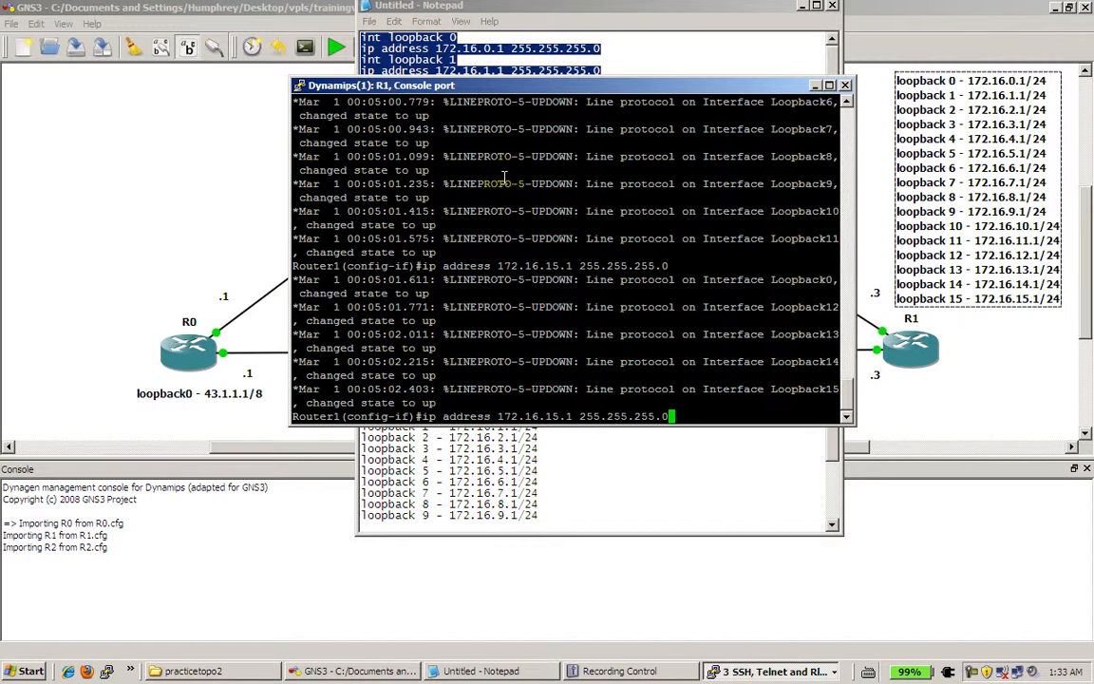
- Exit config mode and verify Loopback0-15 with 172.16.x.1 addresses via show ip int brief
{"action": "key", "text": "Return"}
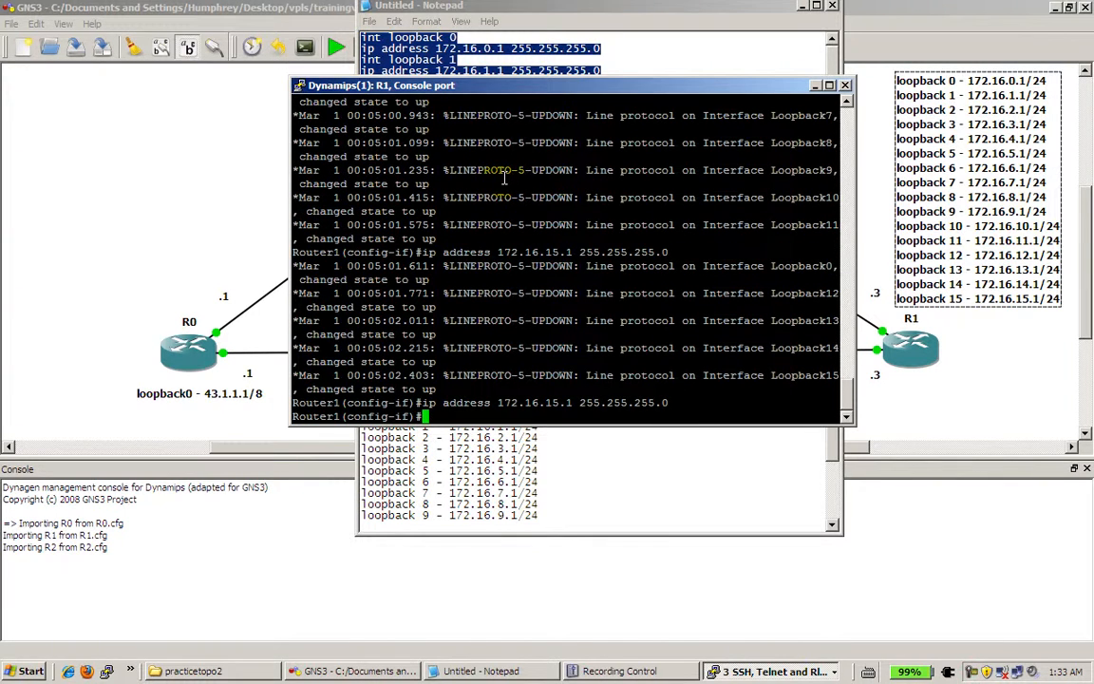
{"action": "type", "text": "e"}
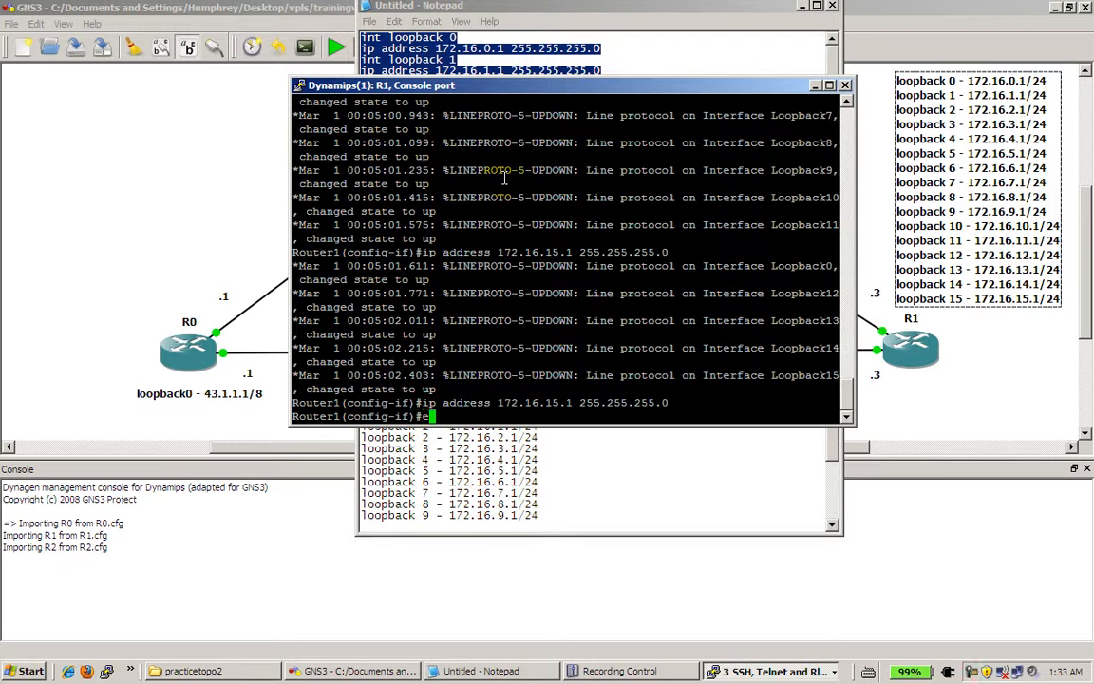
{"action": "type", "text": "exit"}
{"action": "type", "text": "show ip int"}
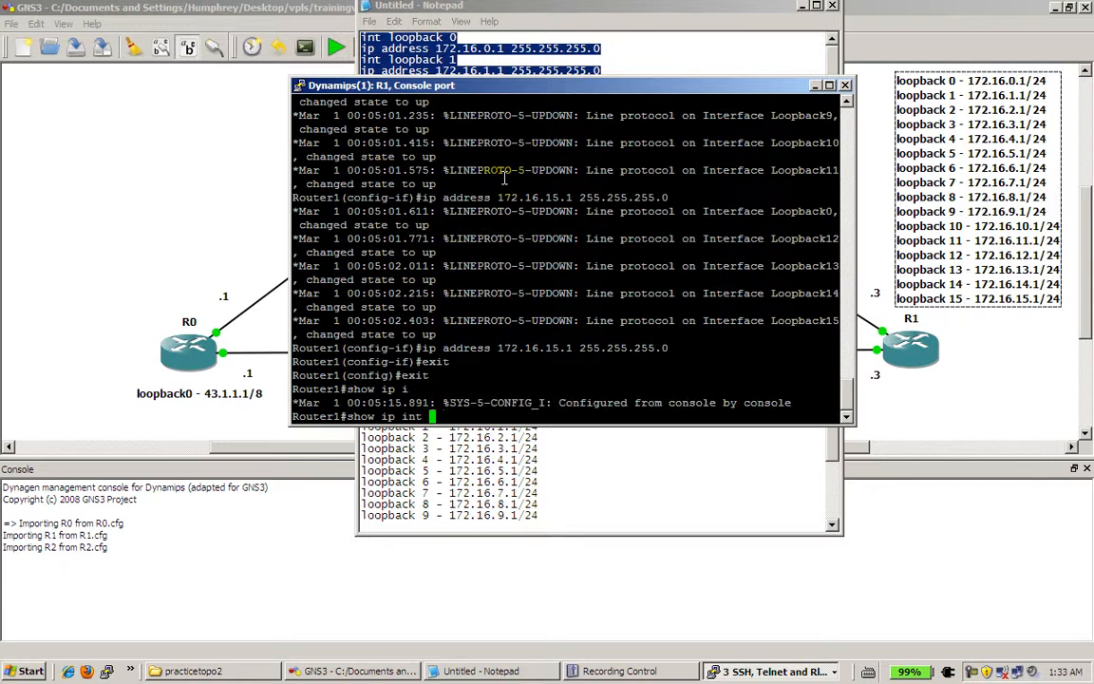
{"action": "key", "text": "Return"}
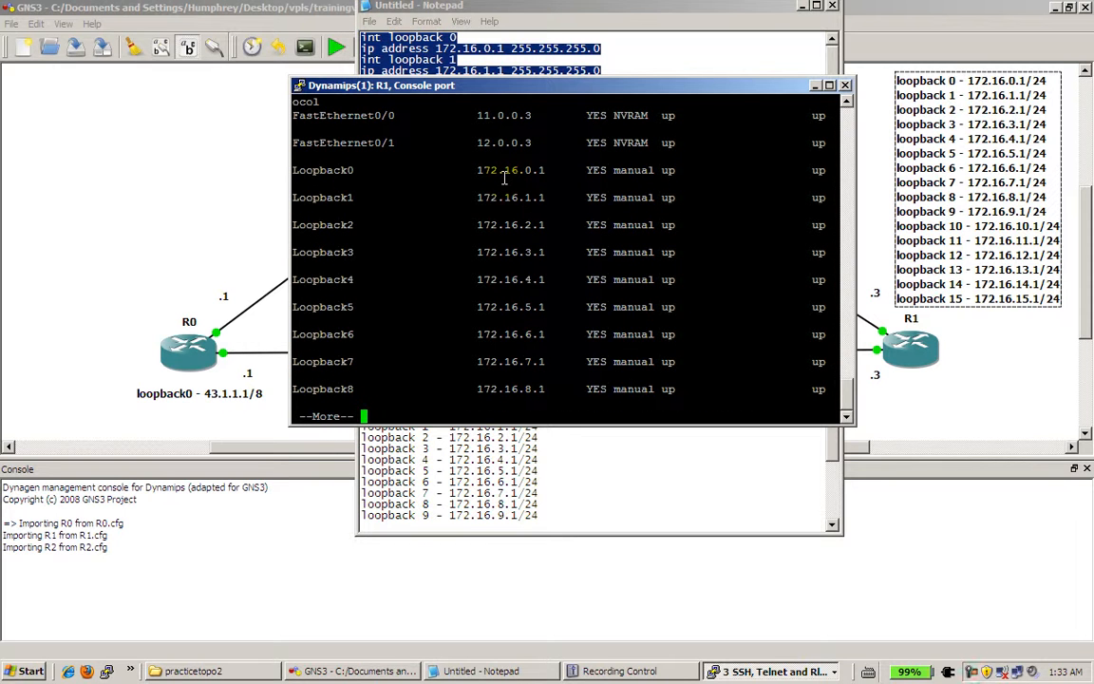
{"action": "mouse_move", "coordinate": [524, 306]}
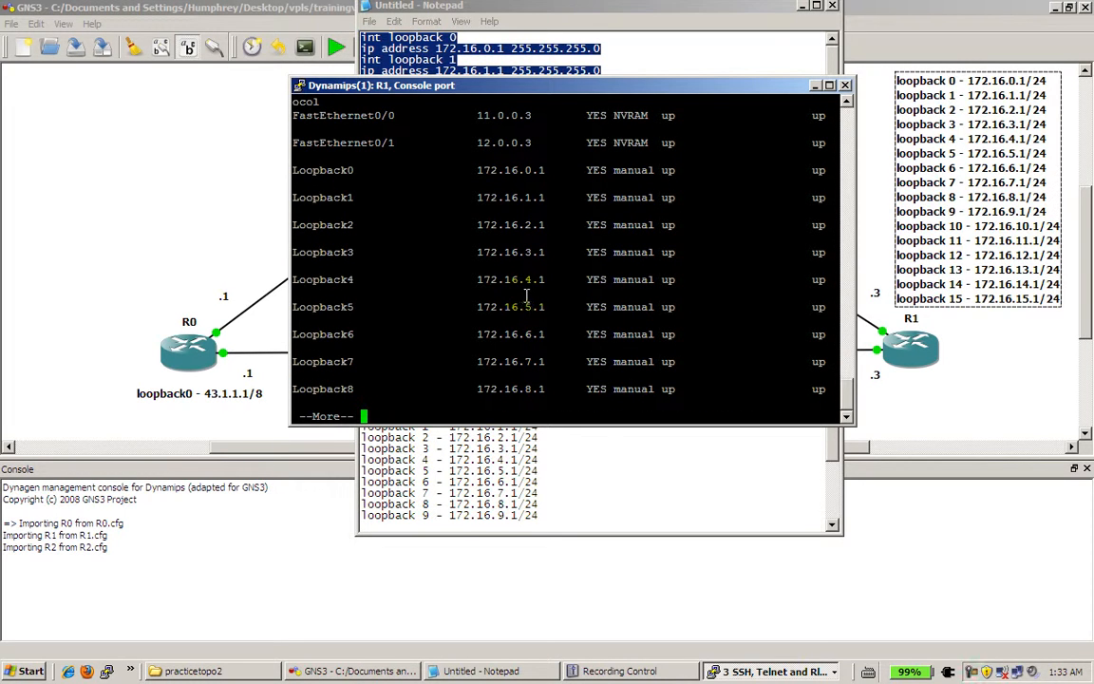
{"action": "key", "text": "space"}
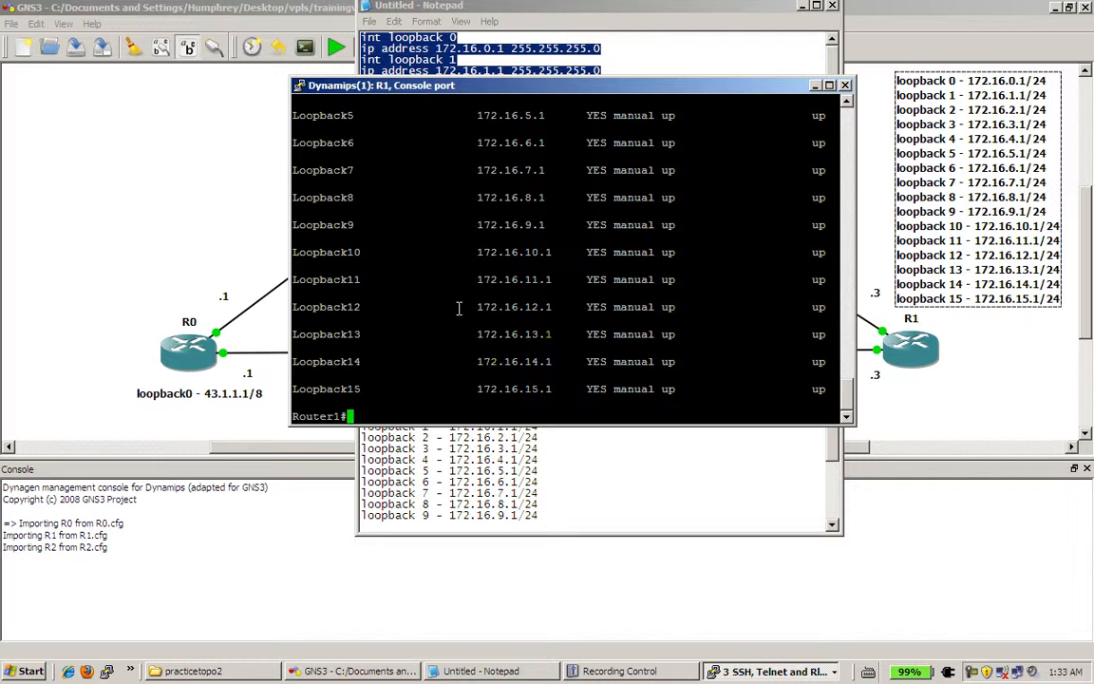
- Review R1's updated running configuration page by page and minimize the windows
{"action": "type", "text": "shown"}
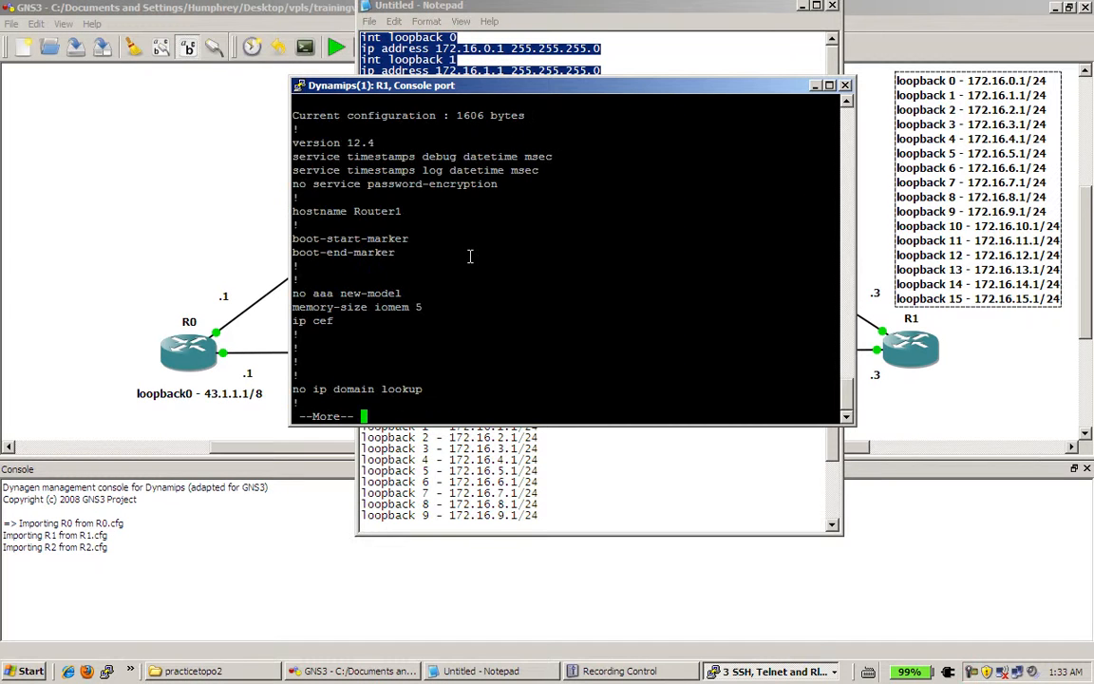
{"action": "key", "text": "space"}
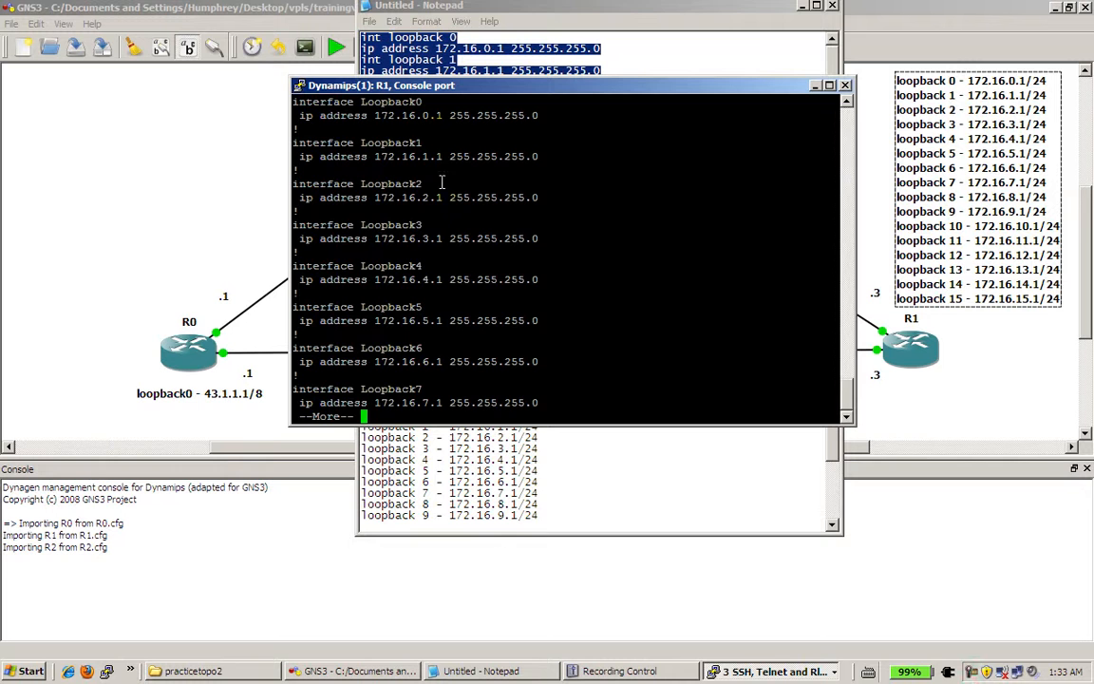
{"action": "key", "text": "space"}
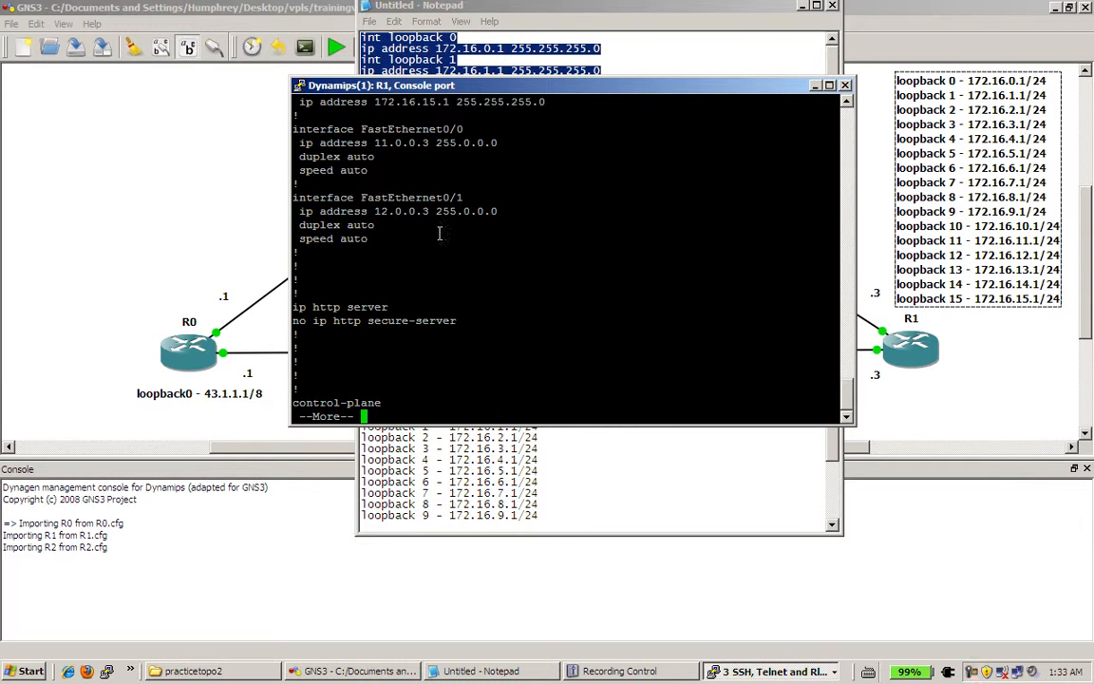
{"action": "key", "text": "space"}
{"action": "type", "text": "wr mem"}
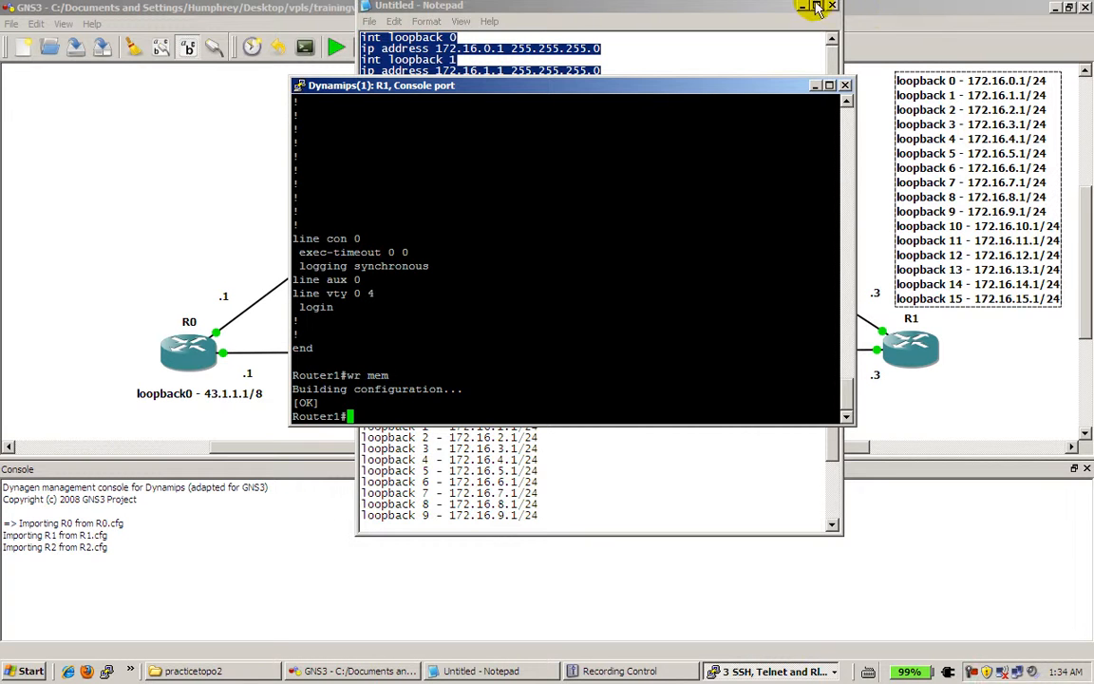
{"action": "left_click", "coordinate": [815, 7]}
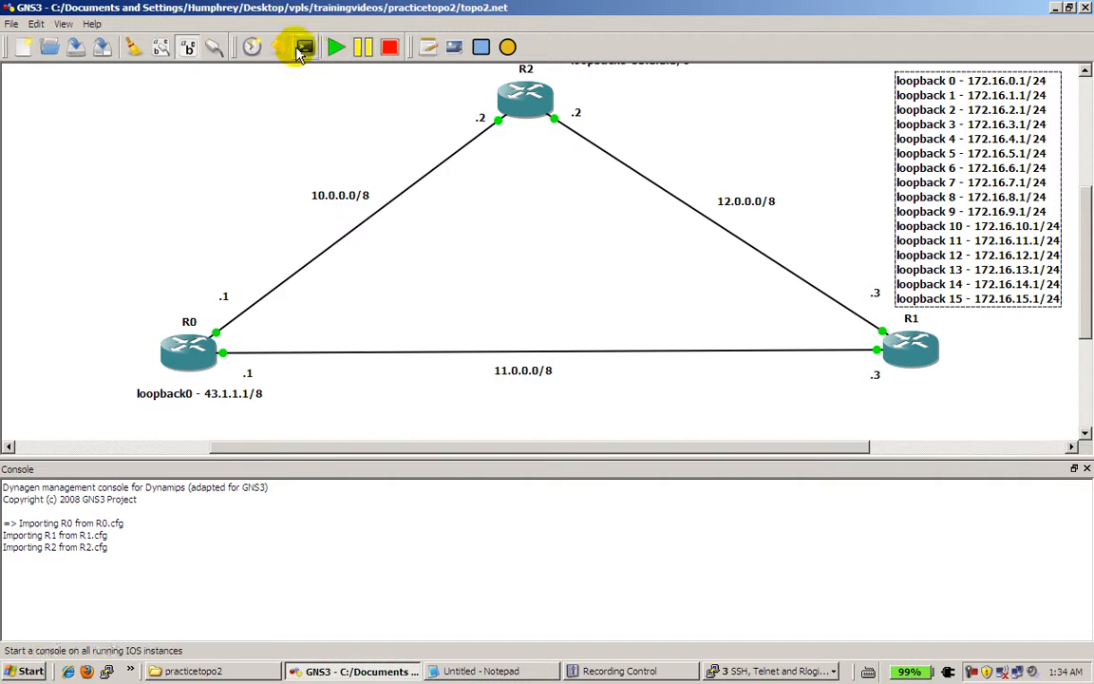
- Export R0, R1 and R2 configs as .cfg files into the practicetopo2 directory
{"action": "left_click", "coordinate": [302, 45]}
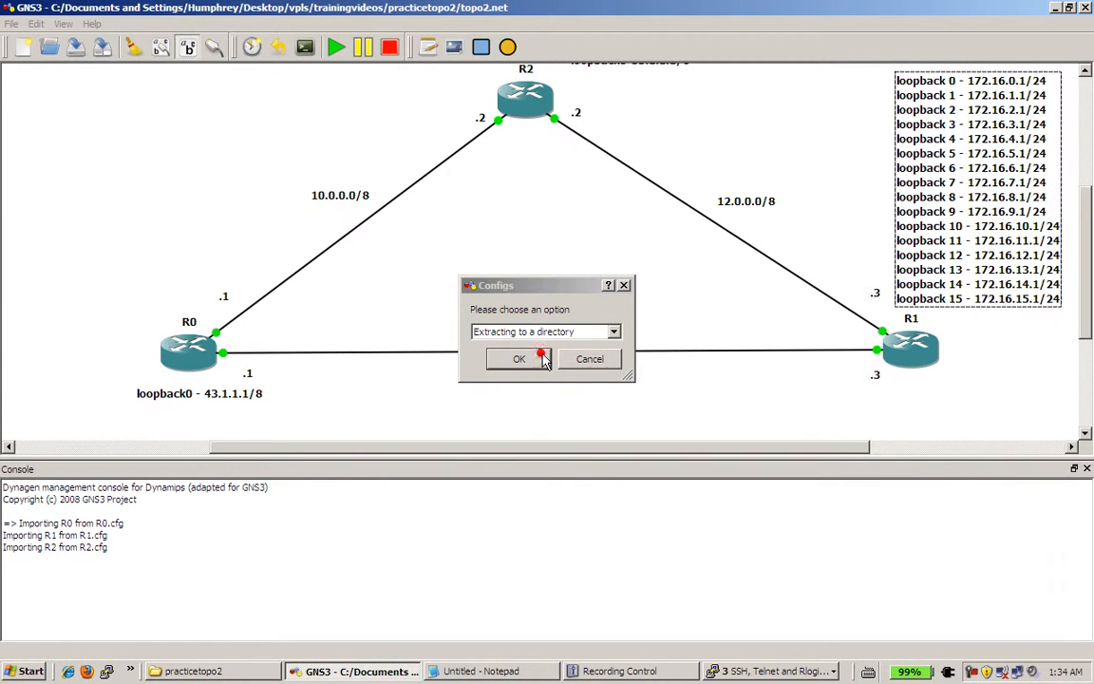
{"action": "left_click", "coordinate": [519, 357]}
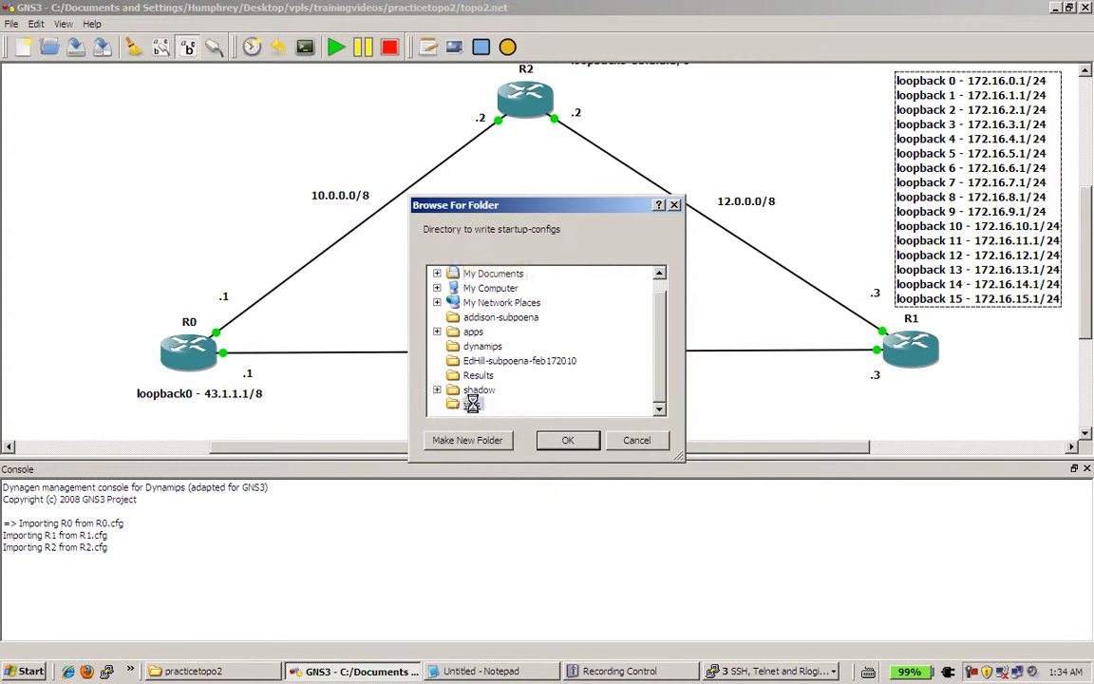
{"action": "scroll", "scroll_direction": "down", "scroll_amount": 3}
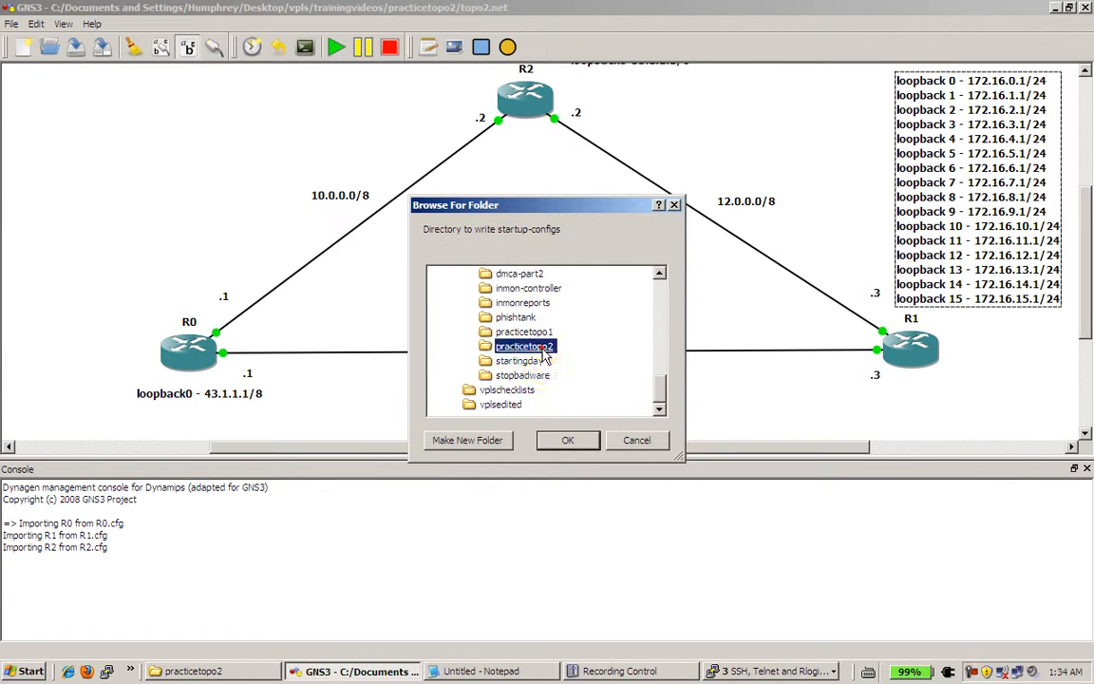
{"action": "left_click", "coordinate": [566, 440]}
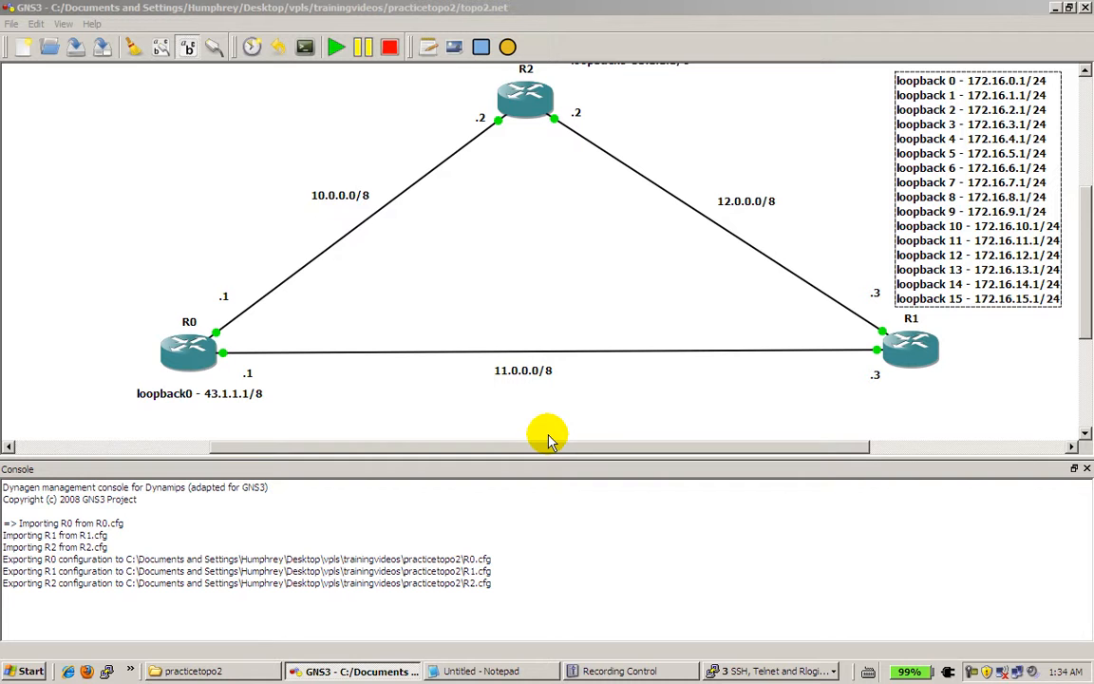
{"action": "mouse_move", "coordinate": [558, 292]}
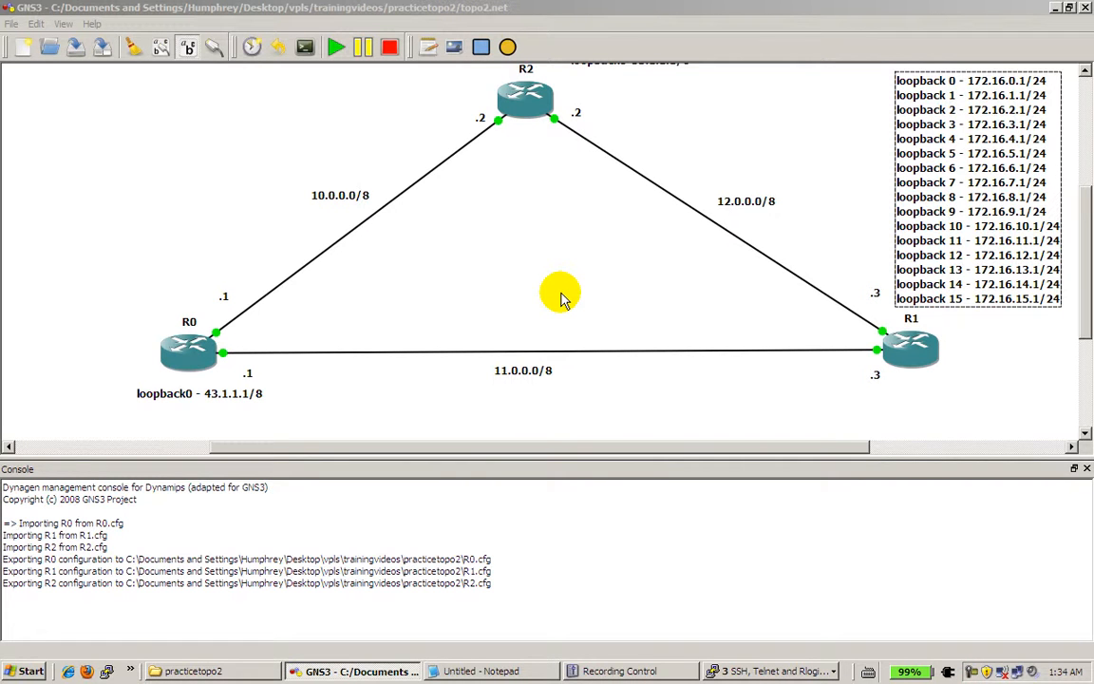